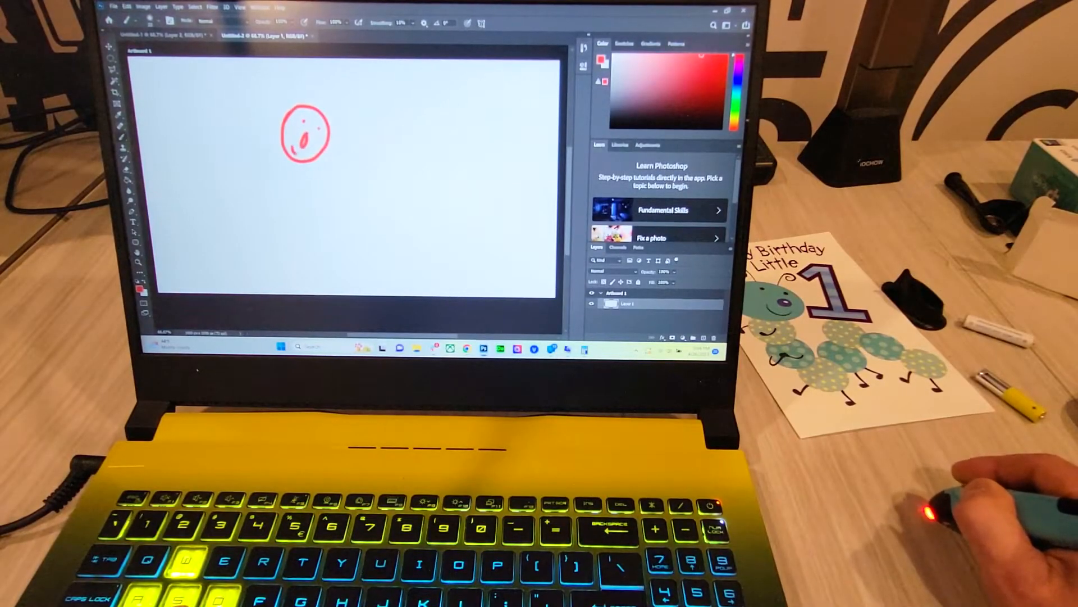
# Step: Draw ear strokes on both sides of the red face and switch the foreground colour to blue
pyautogui.moveTo(289, 120); pyautogui.dragTo(327, 145)
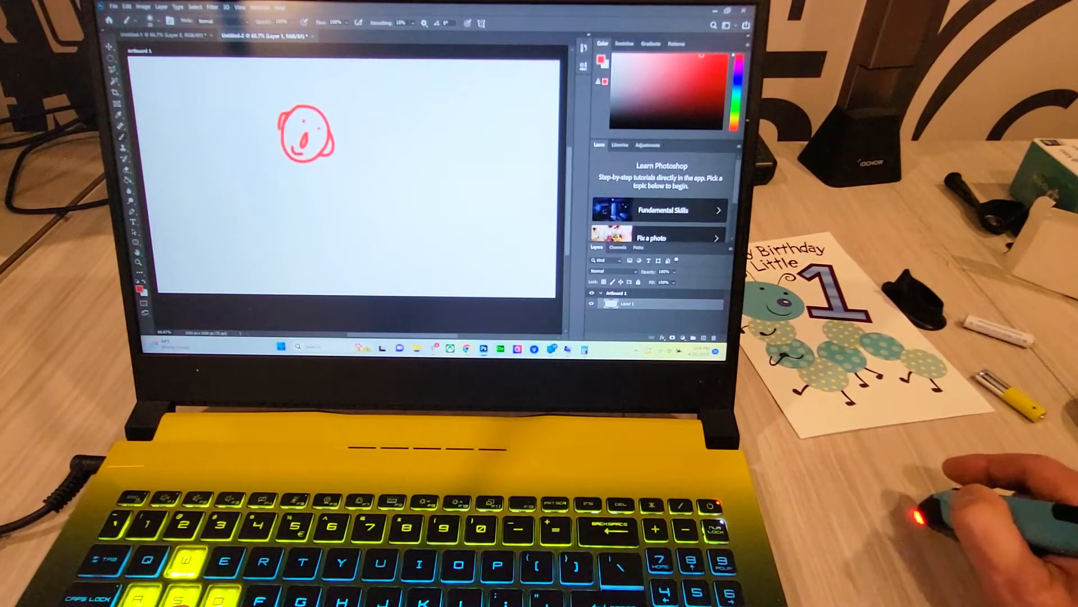
pyautogui.click(732, 82)
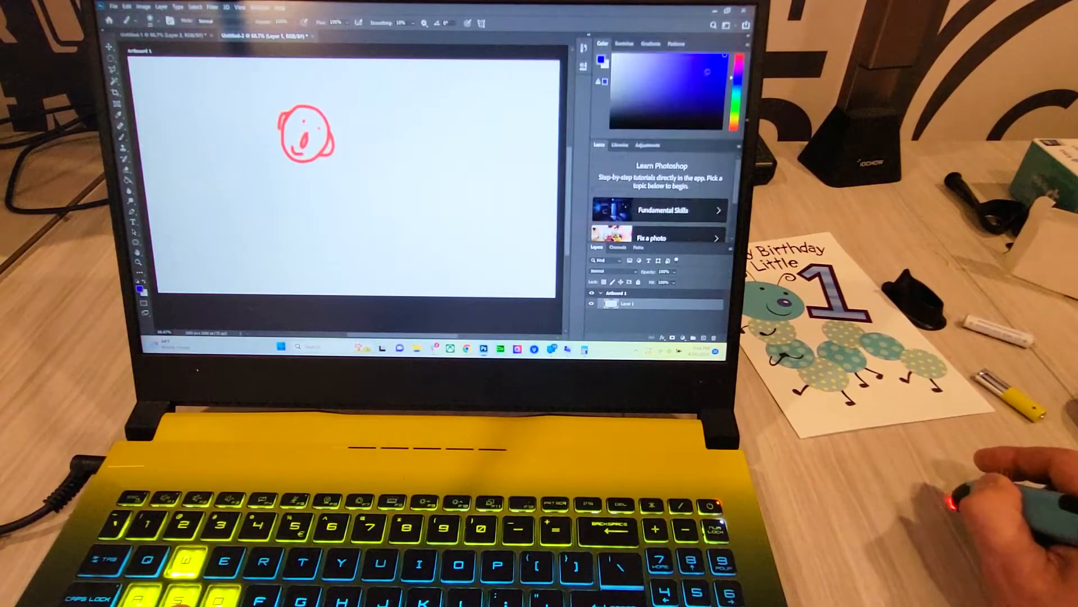